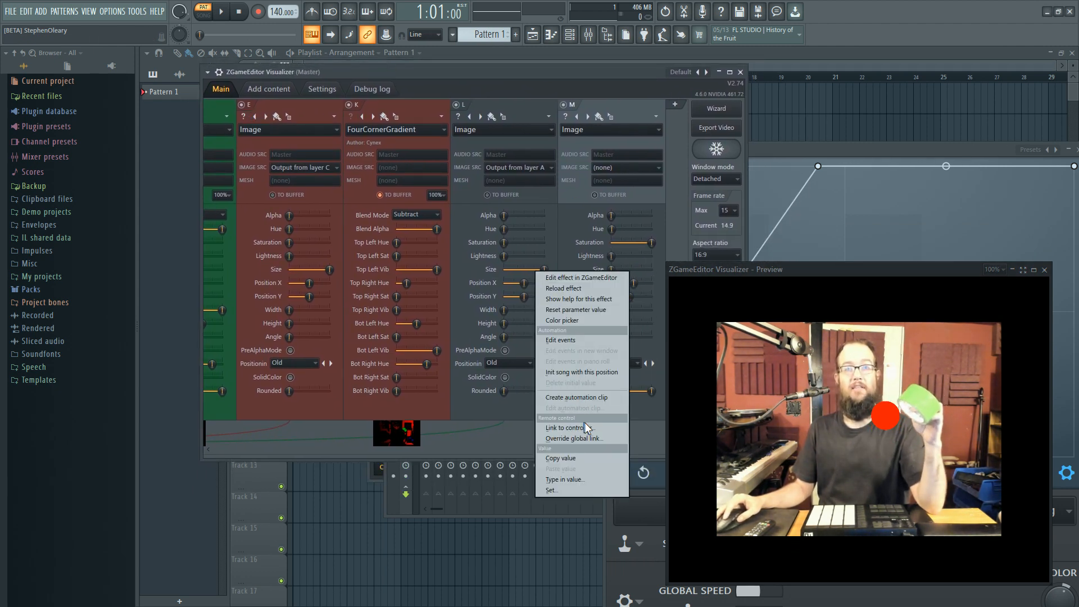
Link layer L's Size parameter to a controller and browse the internal controller list
left_click(566, 427)
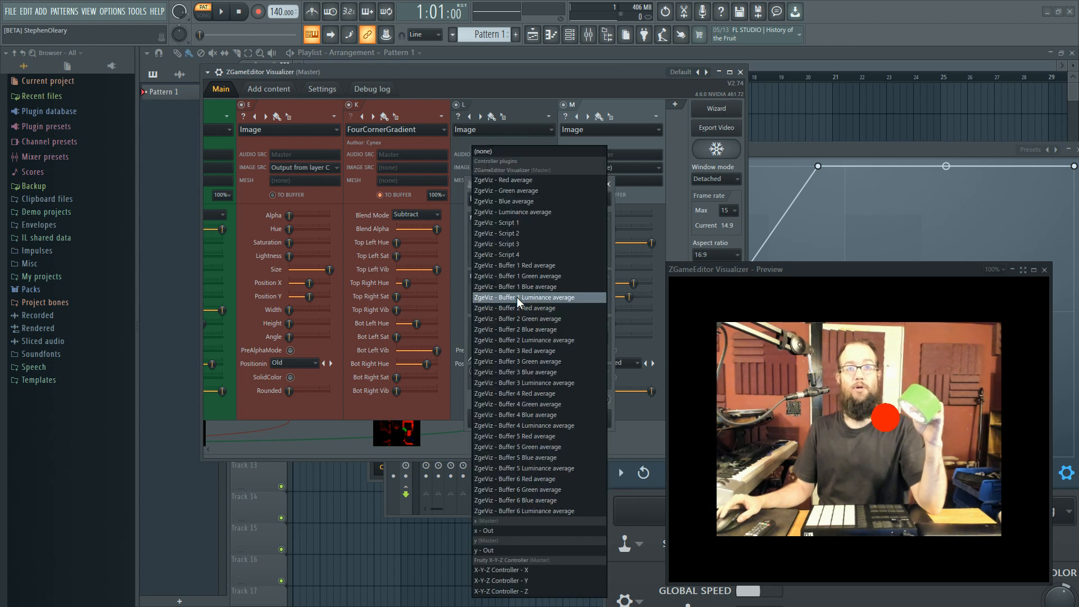
mouse_move(536, 233)
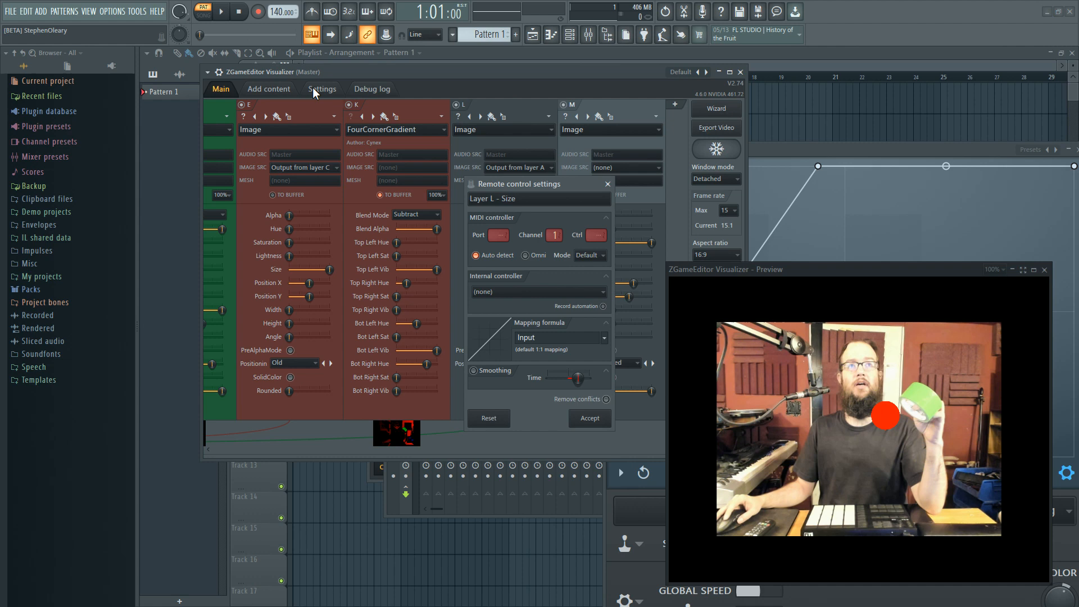
Show the visualizer Settings page with Red, Green, Blue and Luminance internal controllers
left_click(322, 89)
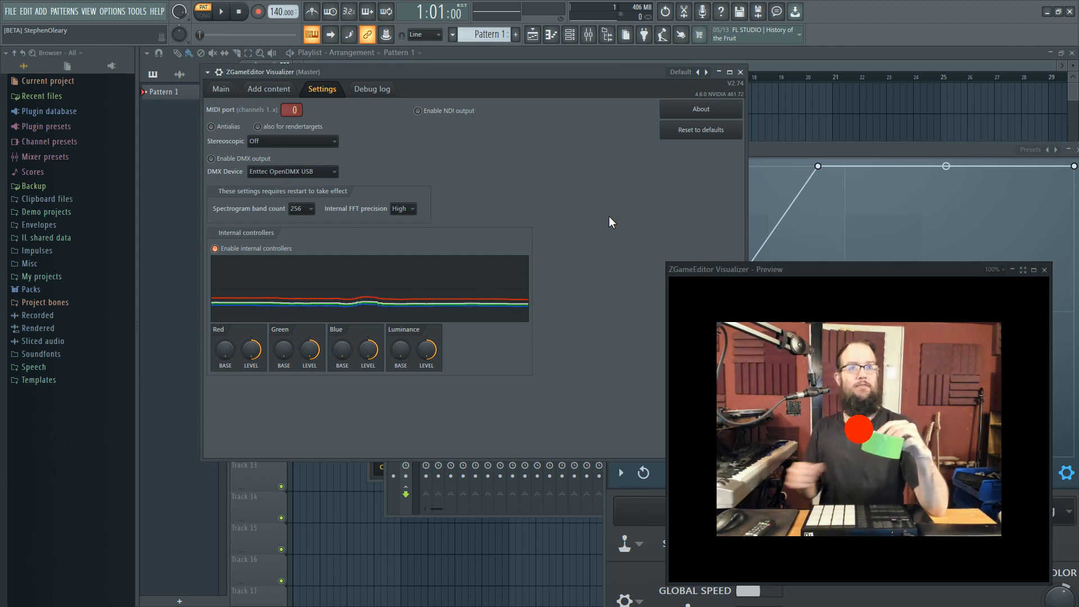
mouse_move(358, 150)
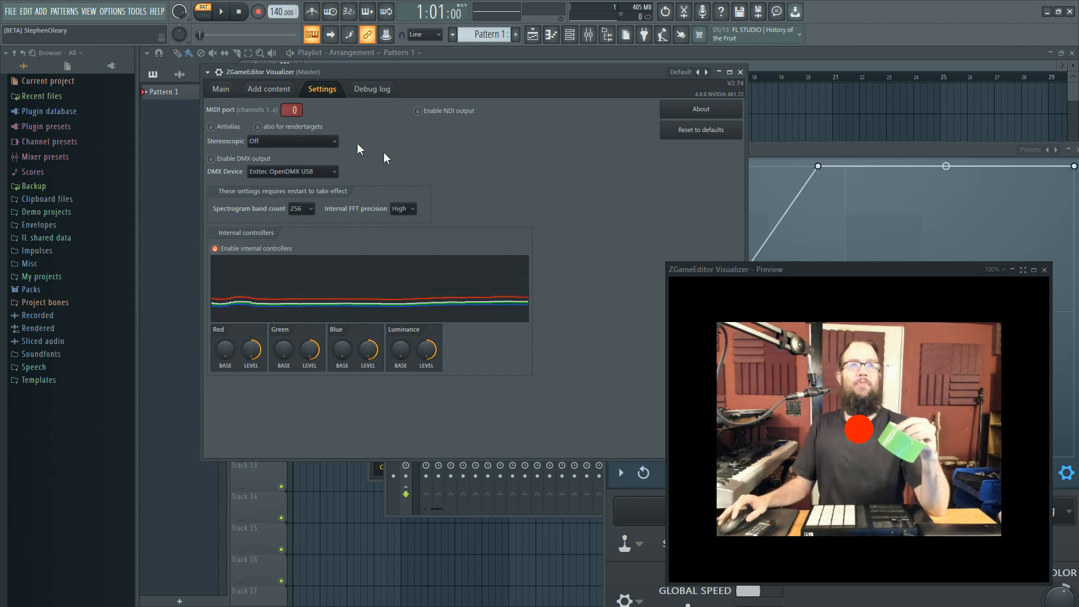
mouse_move(550, 186)
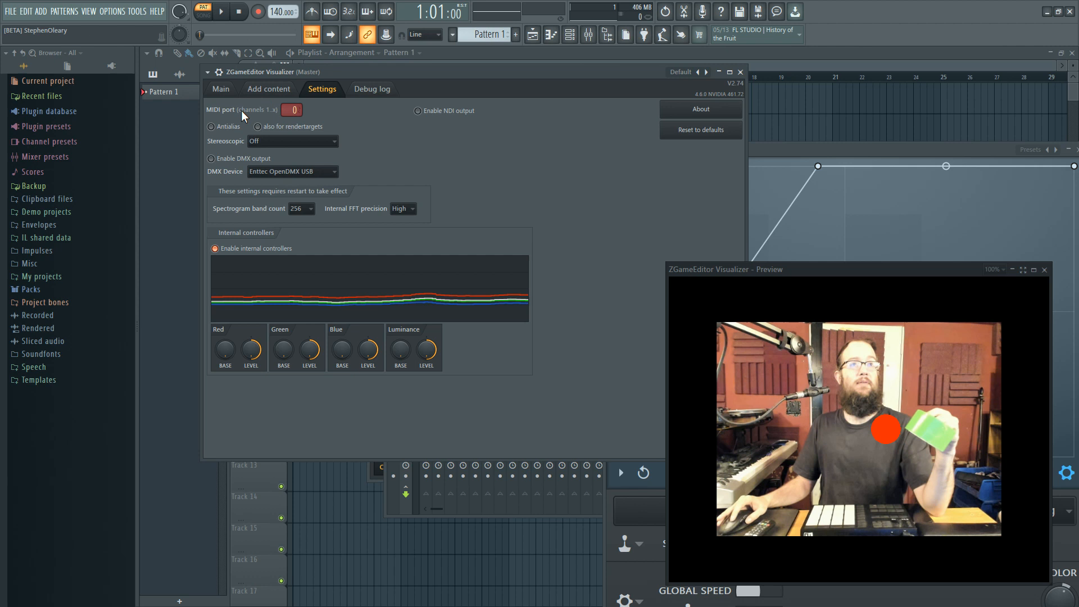
Return to the Main layer page to show webcam layer A and the image layers
left_click(221, 88)
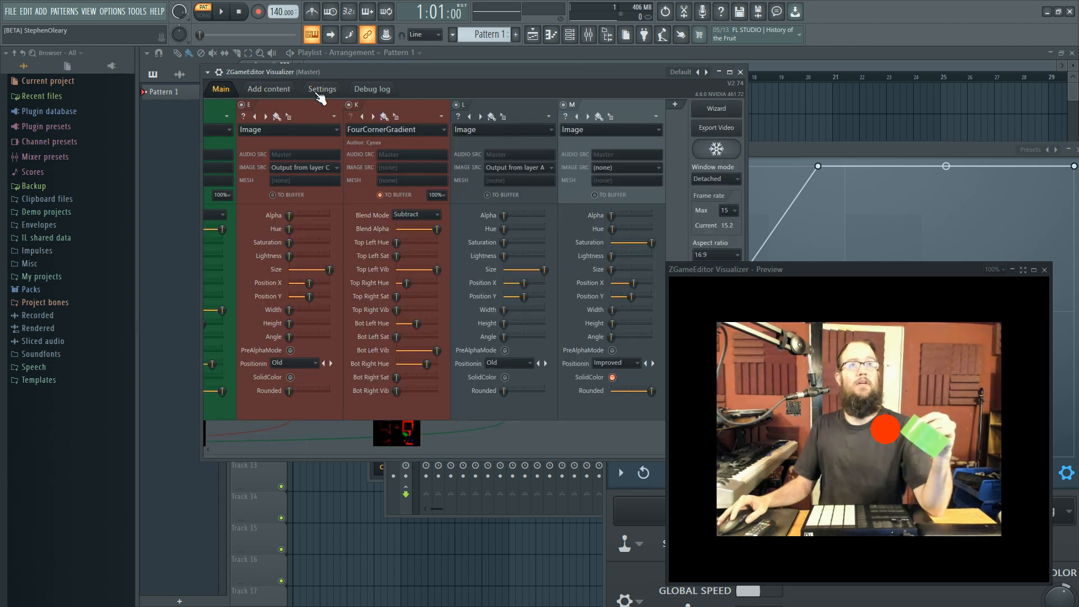
mouse_move(384, 159)
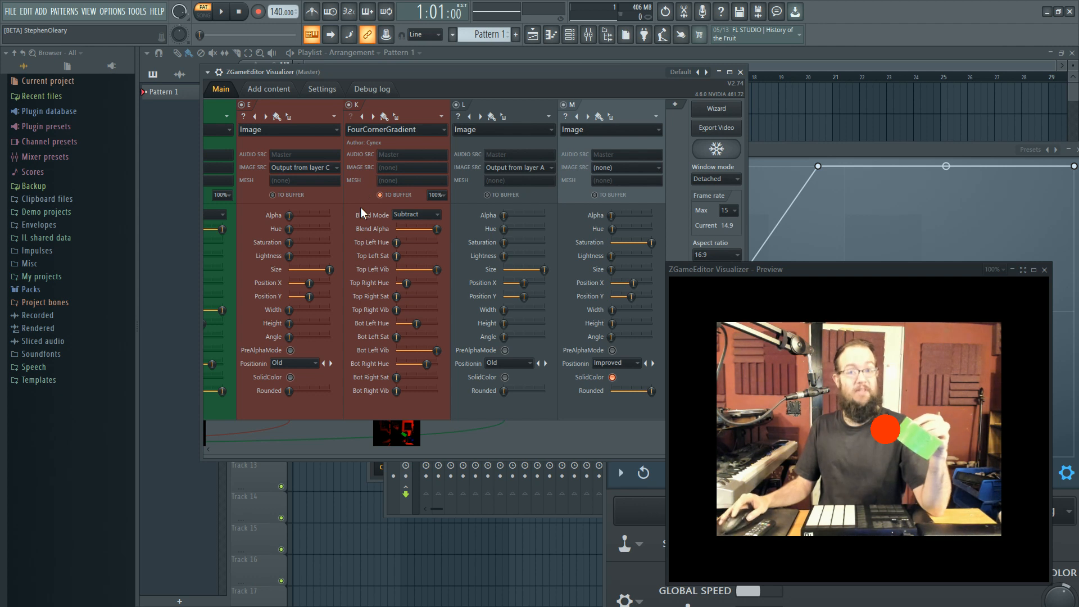
mouse_move(367, 230)
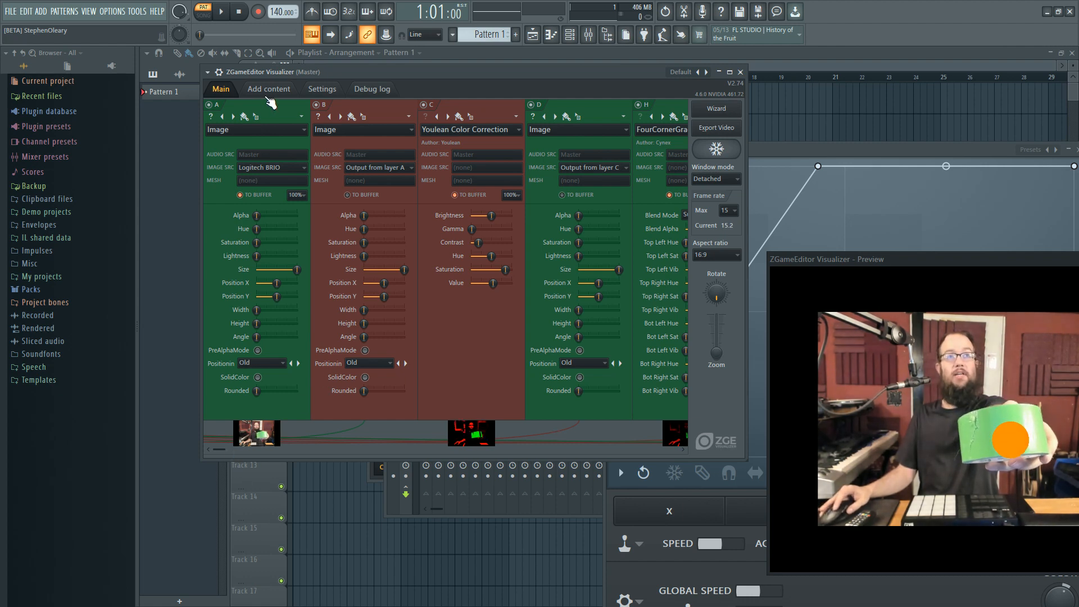
left_click(269, 88)
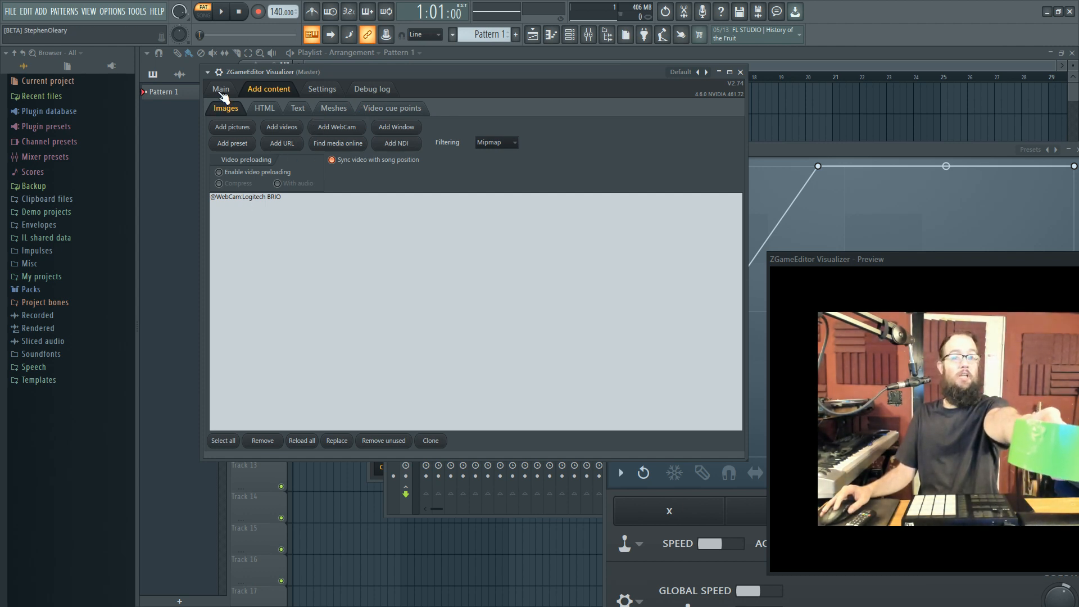
left_click(221, 89)
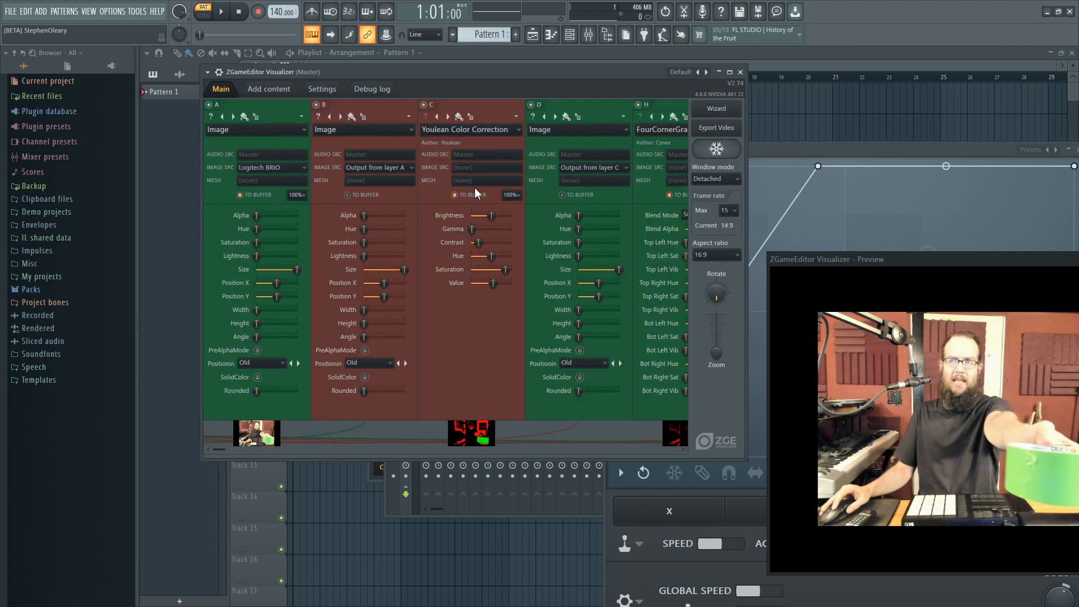
mouse_move(441, 350)
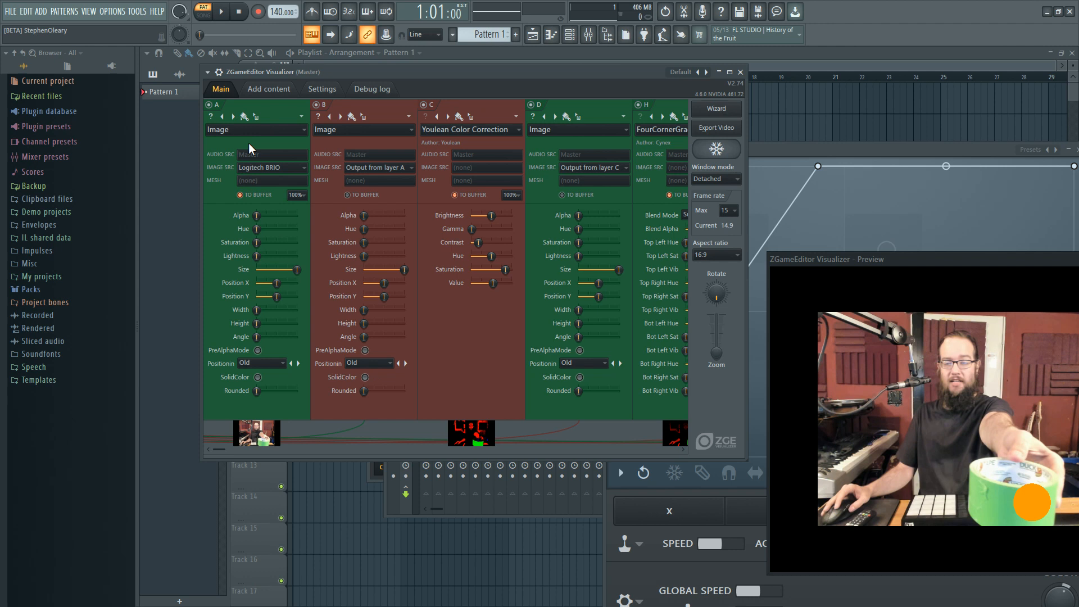
mouse_move(275, 361)
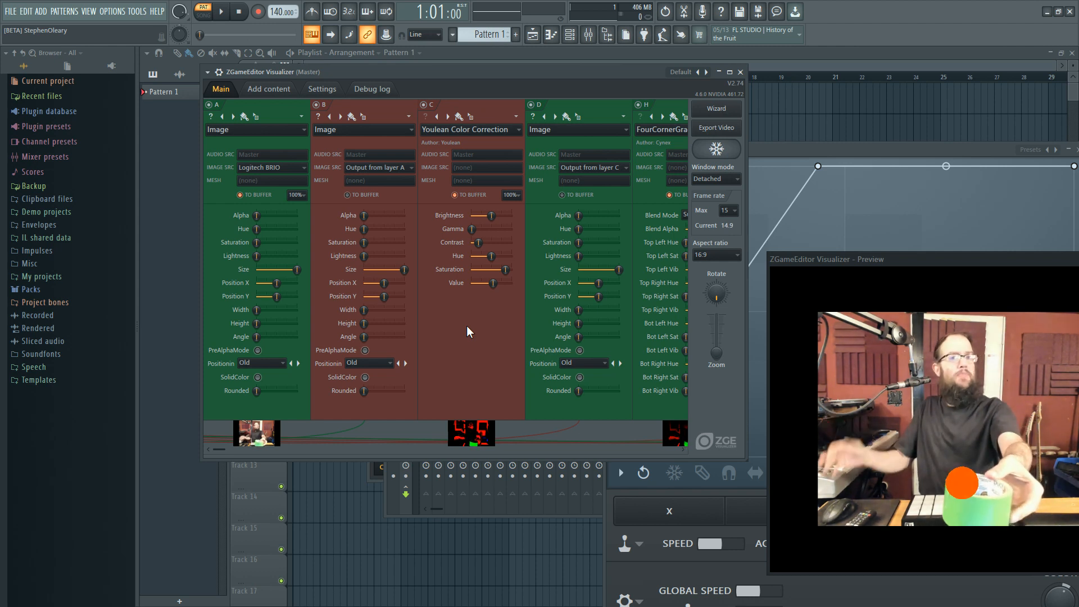
mouse_move(474, 195)
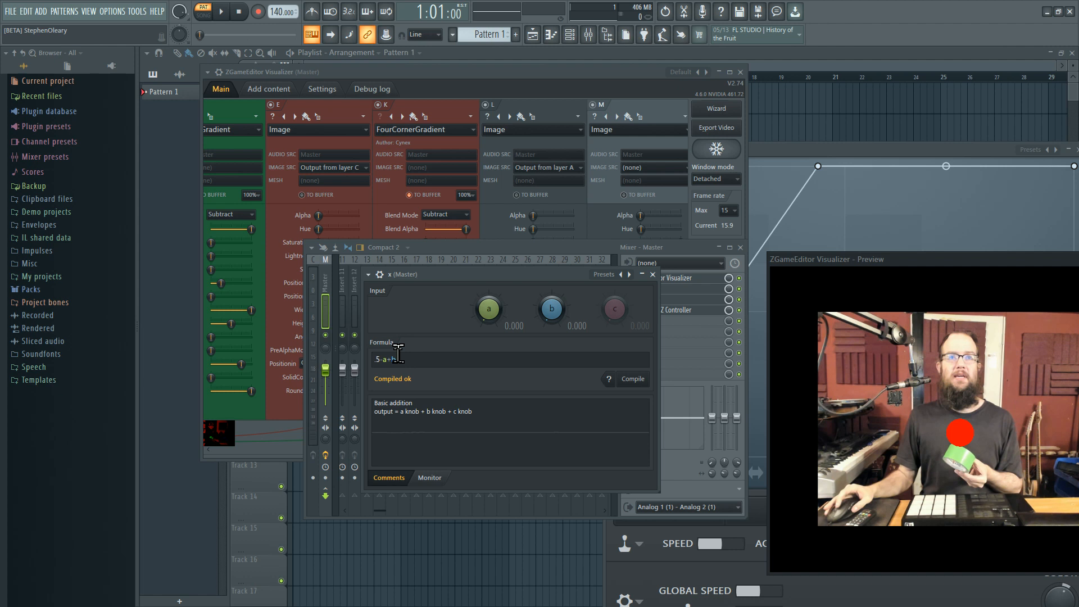
Finish entering the formula 5-a+b in the x Formula Controller
type("b")
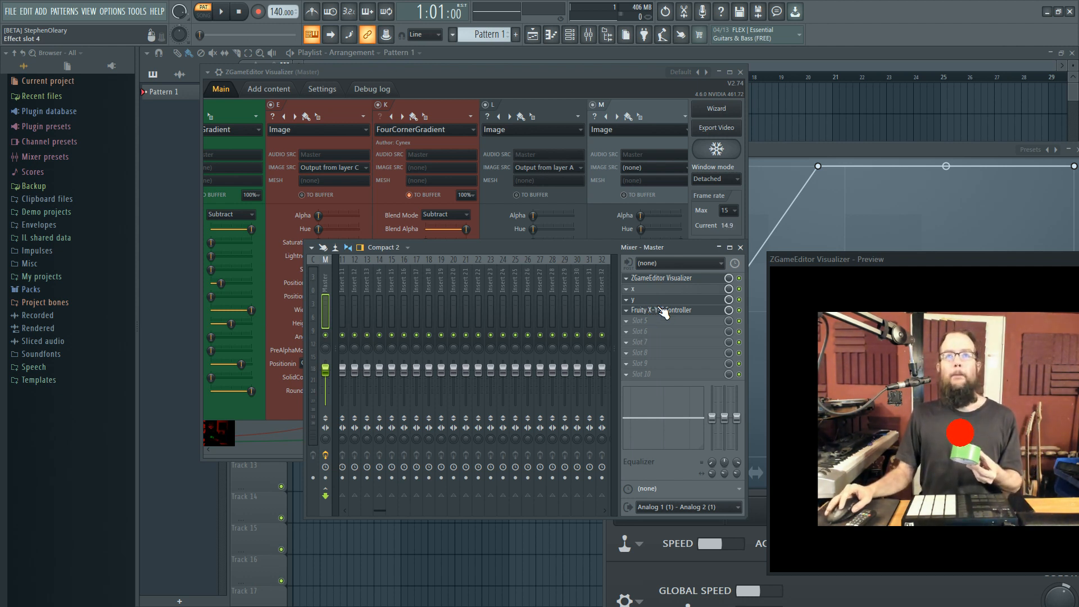
left_click(666, 309)
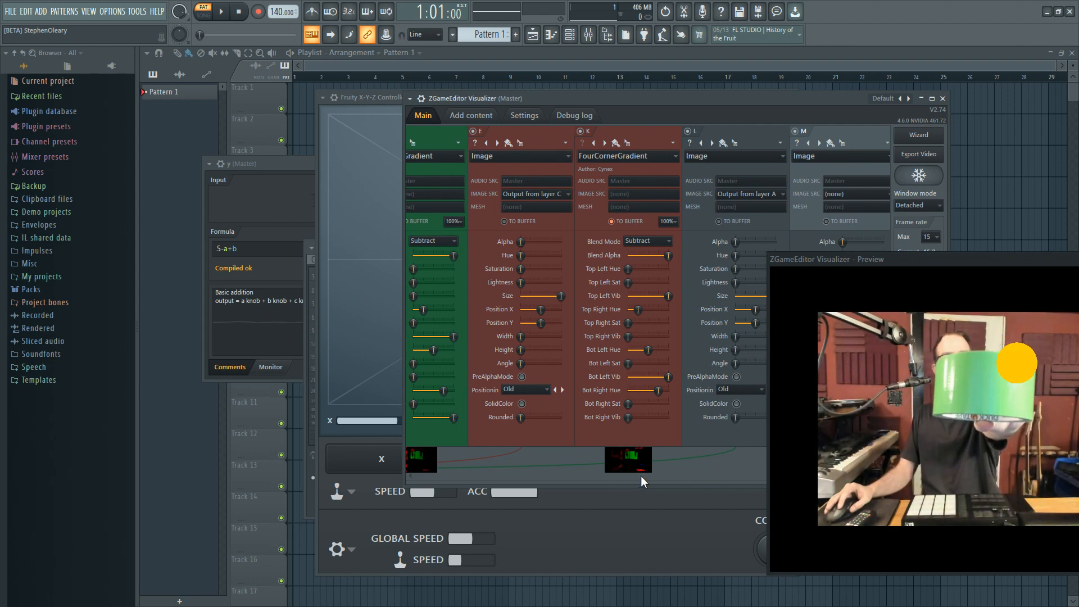
mouse_move(706, 466)
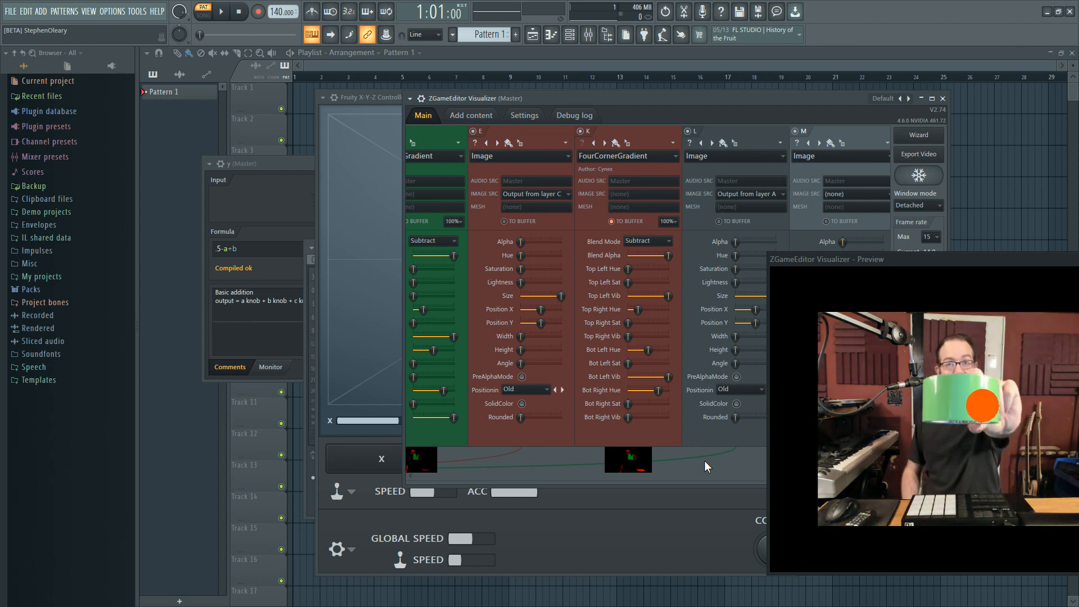
mouse_move(813, 512)
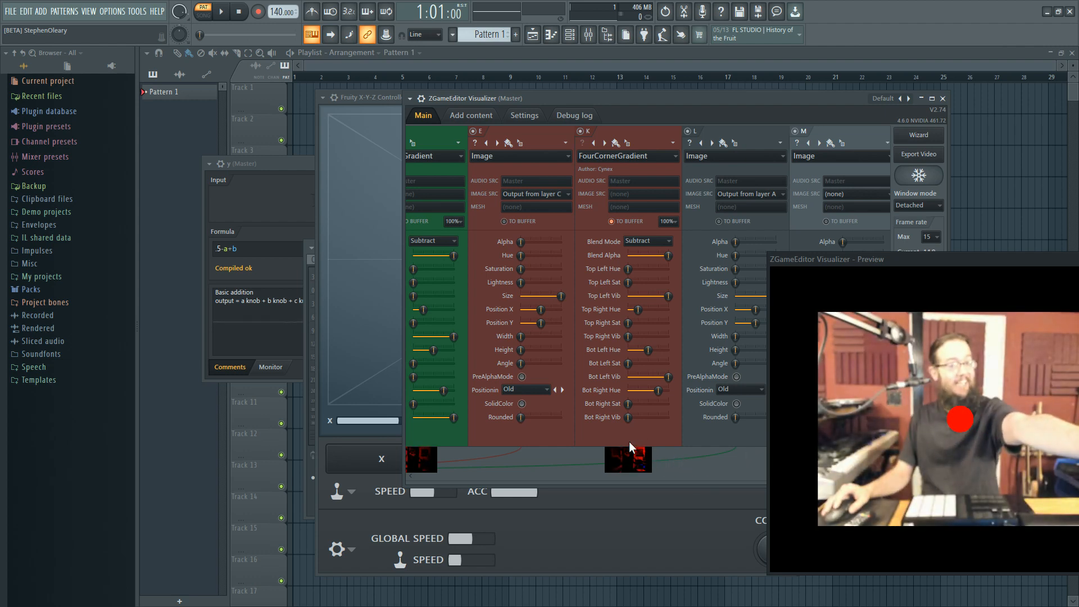
mouse_move(596, 475)
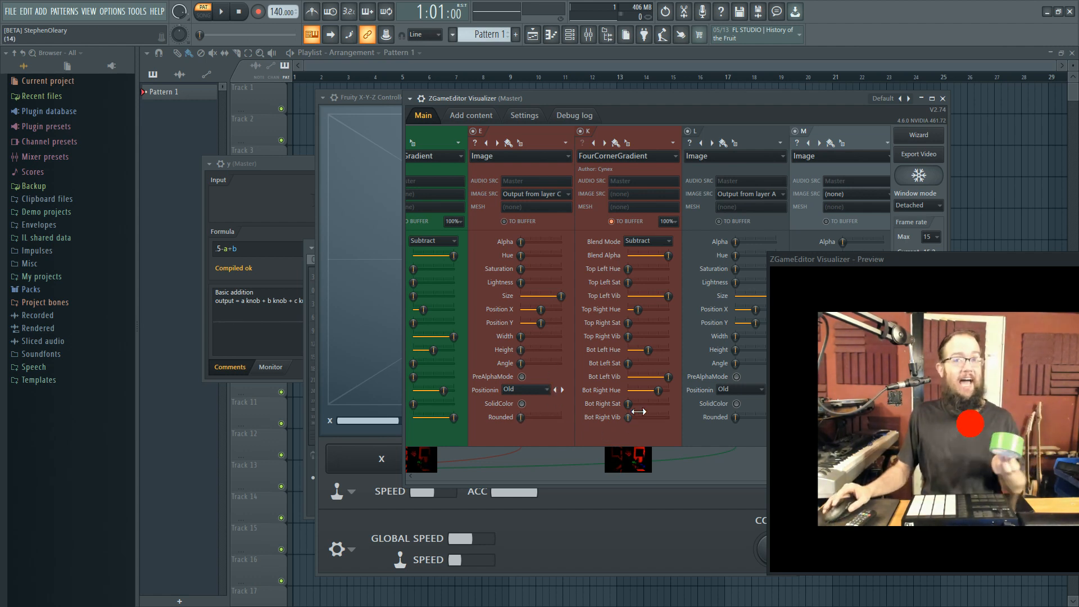
mouse_move(723, 463)
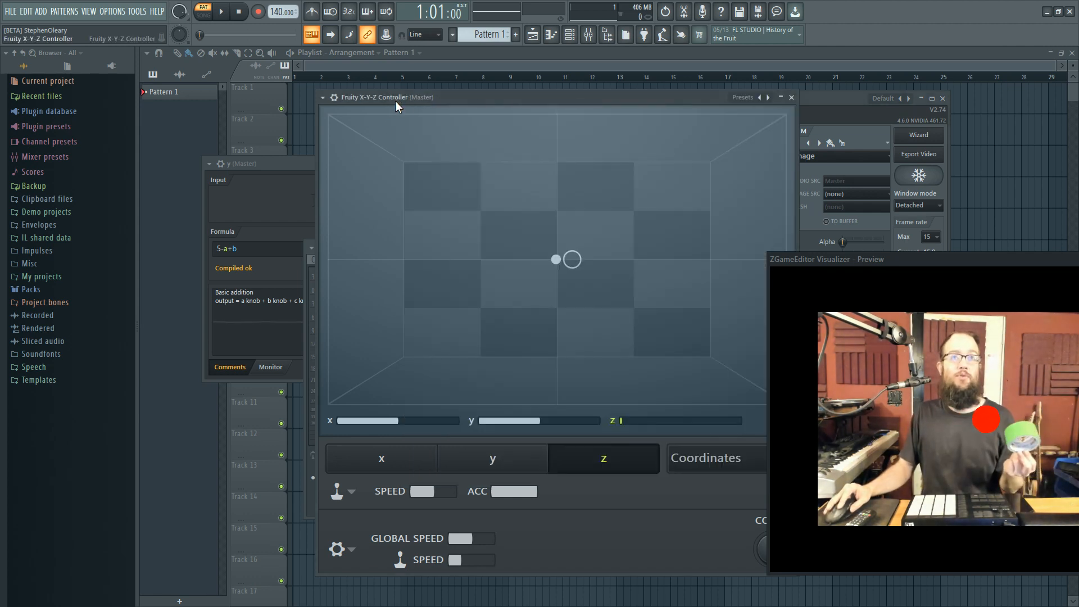
Show the X-Y-Z Controller's output mapping curve for x
left_click(492, 458)
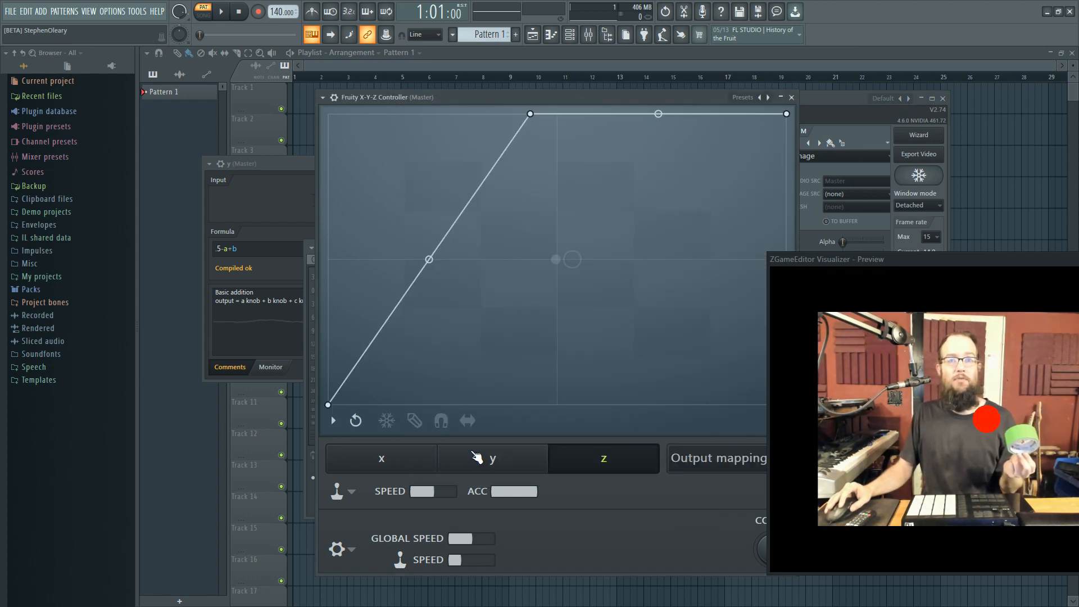
left_click(381, 457)
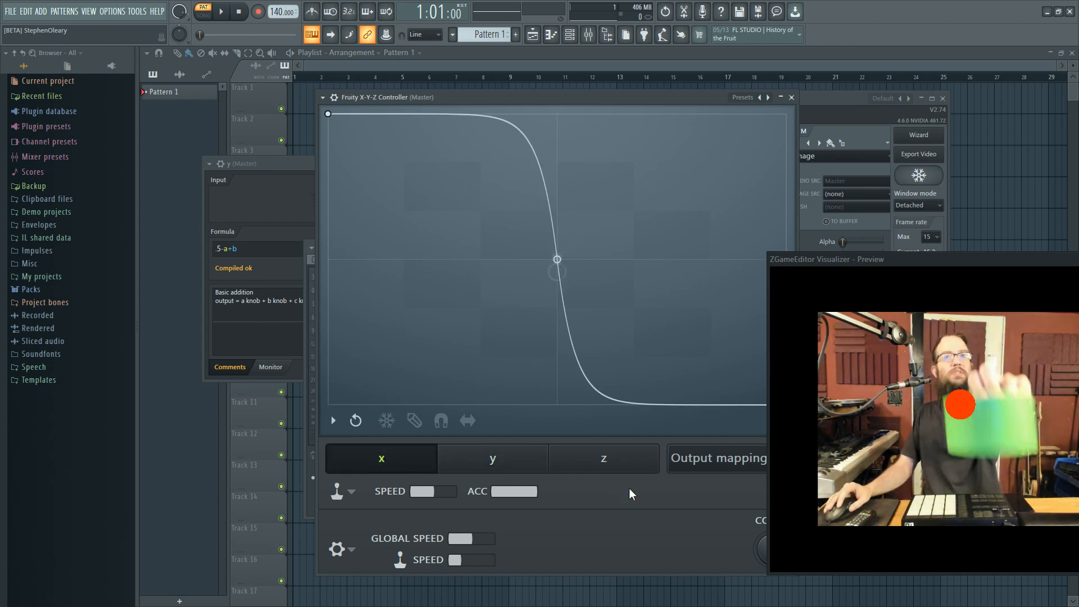